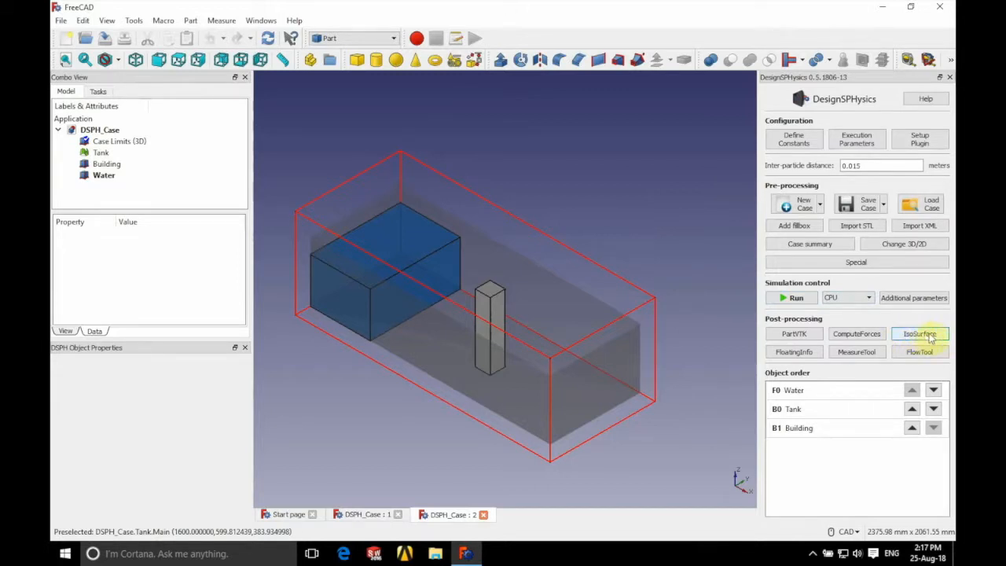
- Export the fluid surface via IsoSurface as 'DambreakSurface', opening it in ParaView
{"action": "left_click", "coordinate": [920, 333]}
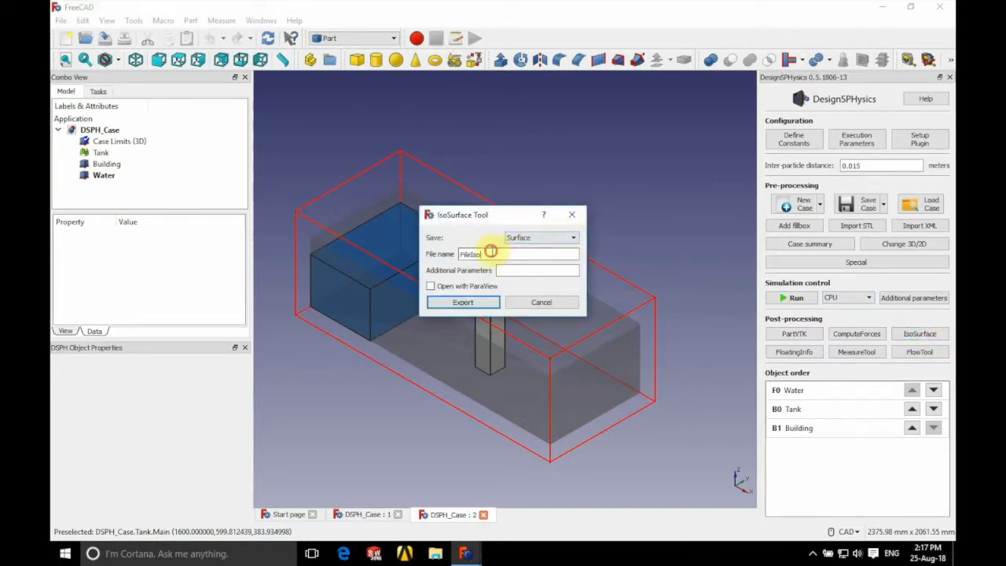
{"action": "type", "text": "Dambl"}
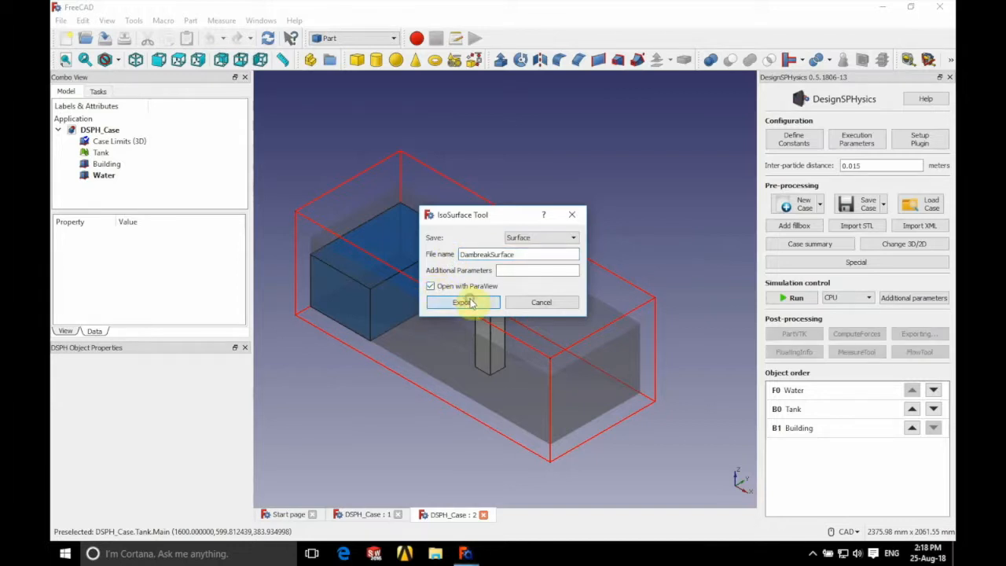
{"action": "left_click", "coordinate": [462, 302]}
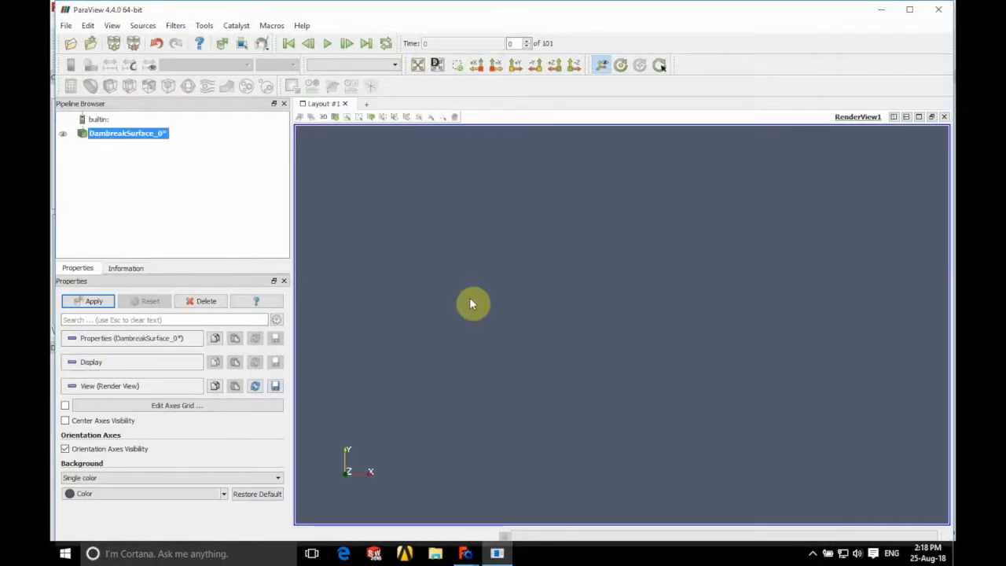
- Apply the DambreakSurface, view it along +Y, and play the animation to the last step
{"action": "left_click", "coordinate": [88, 301]}
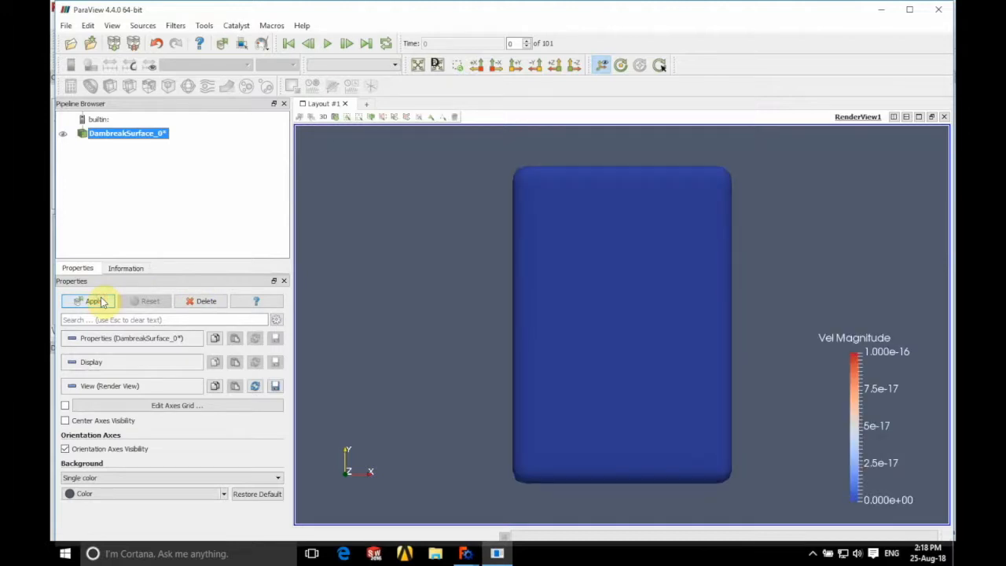
{"action": "left_click", "coordinate": [92, 301]}
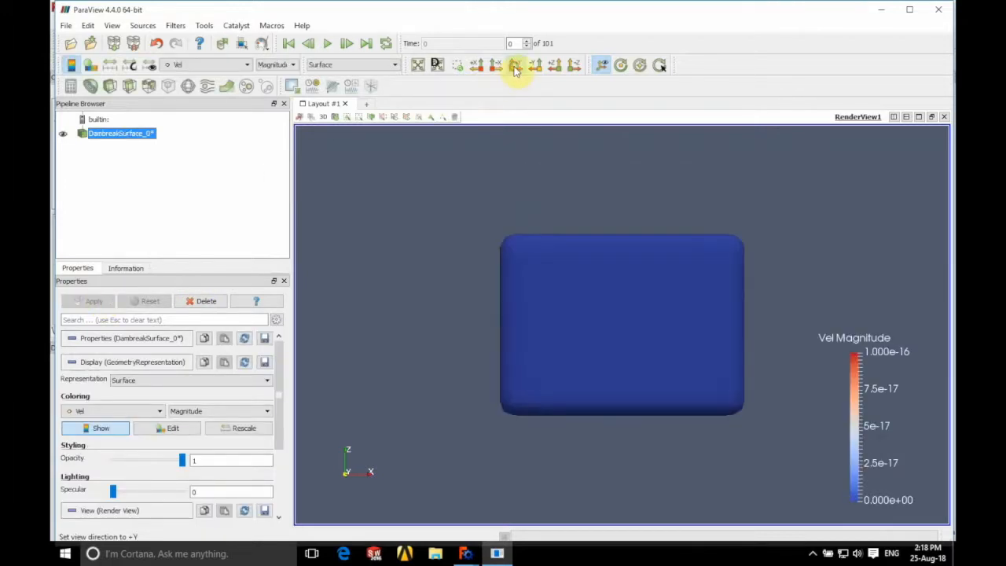
{"action": "mouse_move", "coordinate": [405, 233]}
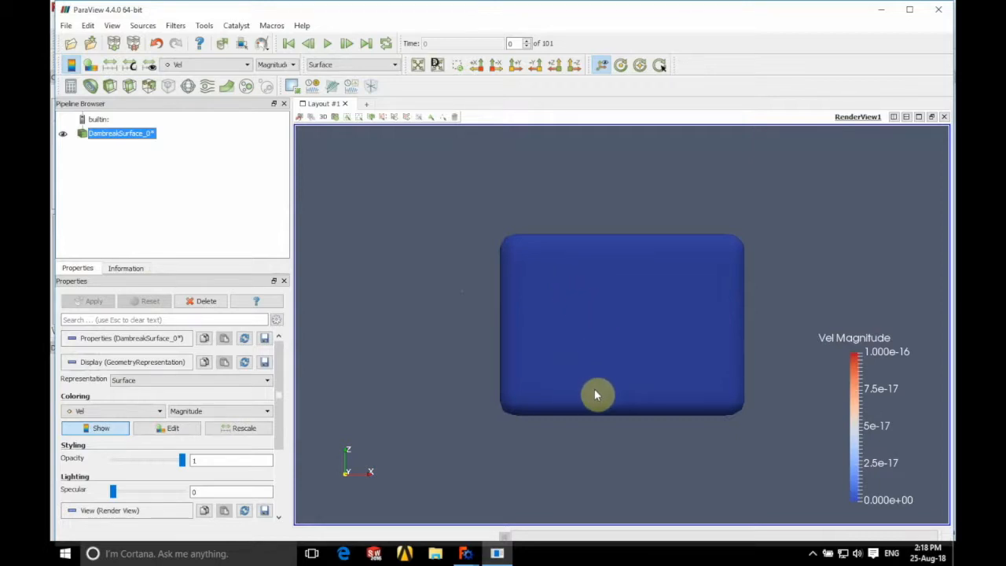
{"action": "left_click", "coordinate": [327, 43]}
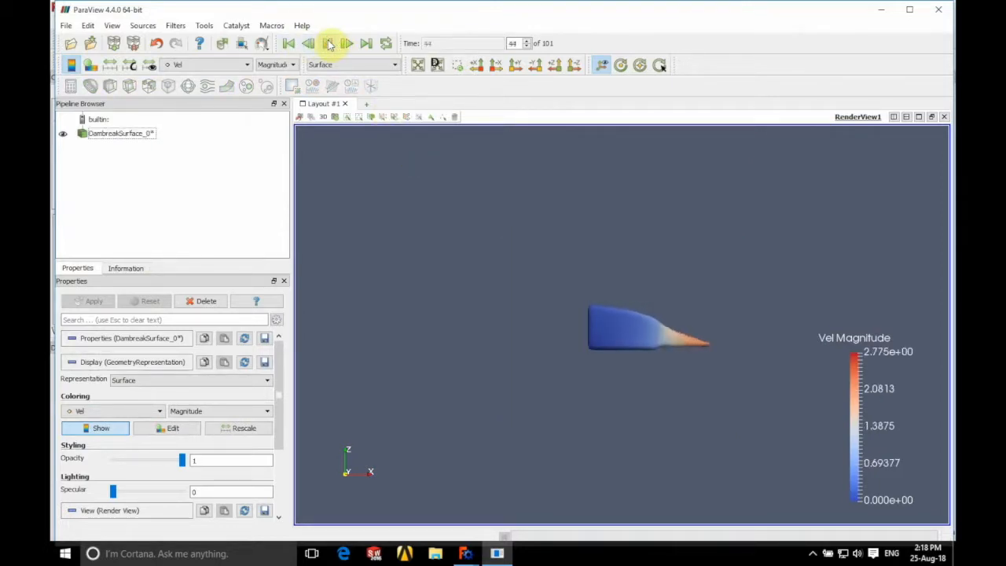
{"action": "left_click", "coordinate": [329, 43]}
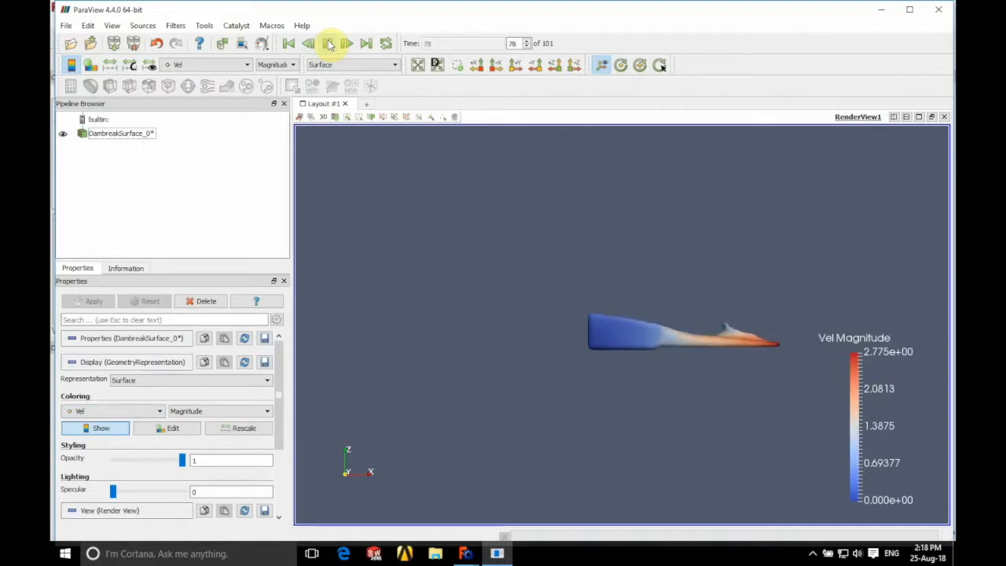
{"action": "left_click", "coordinate": [366, 43]}
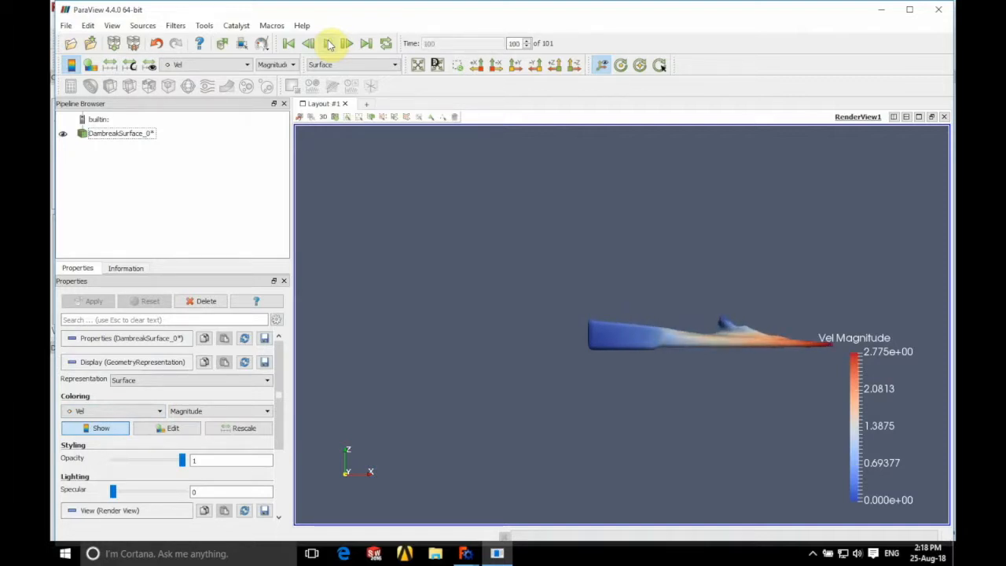
- Open CaseDambreak_3D__Dp.vtk from the pipeline browser and apply it, colored by Mk at 0.5 opacity
{"action": "right_click", "coordinate": [120, 133]}
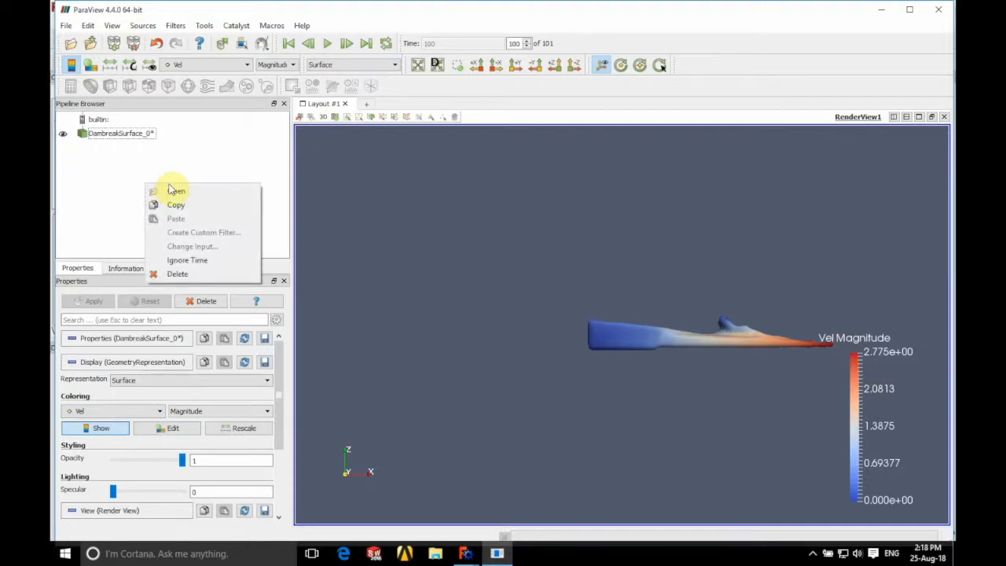
{"action": "left_click", "coordinate": [176, 190]}
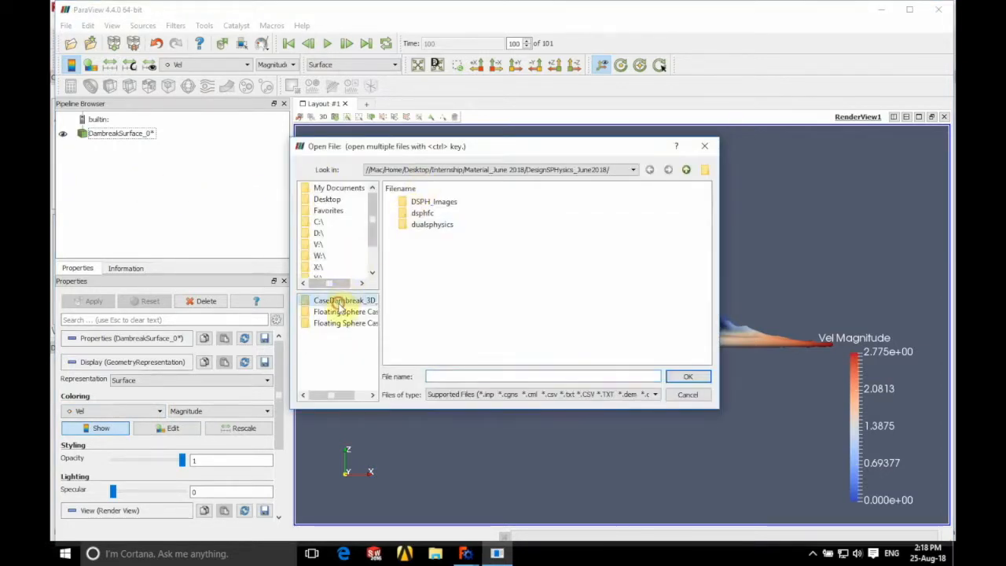
{"action": "double_click", "coordinate": [345, 301]}
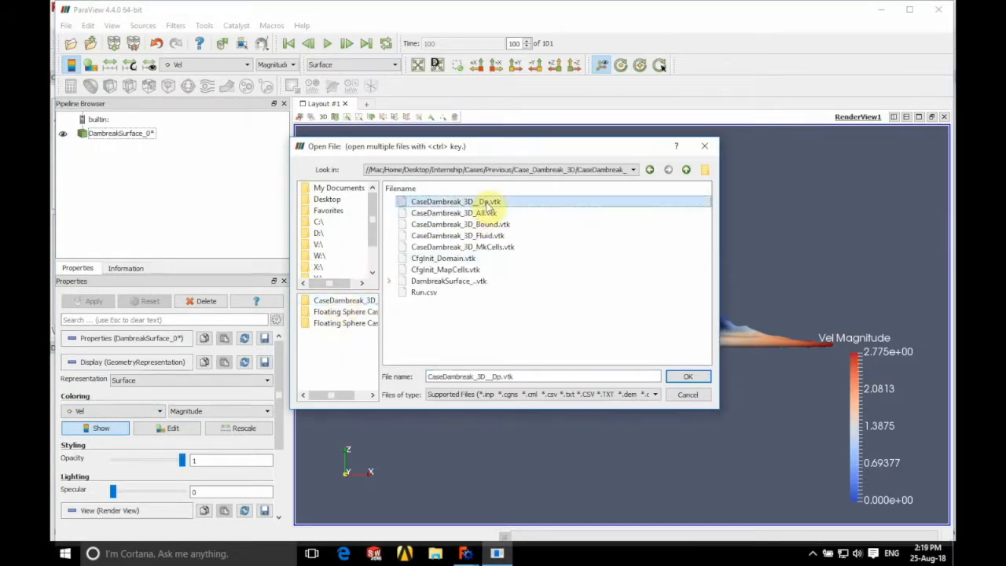
{"action": "left_click", "coordinate": [688, 375]}
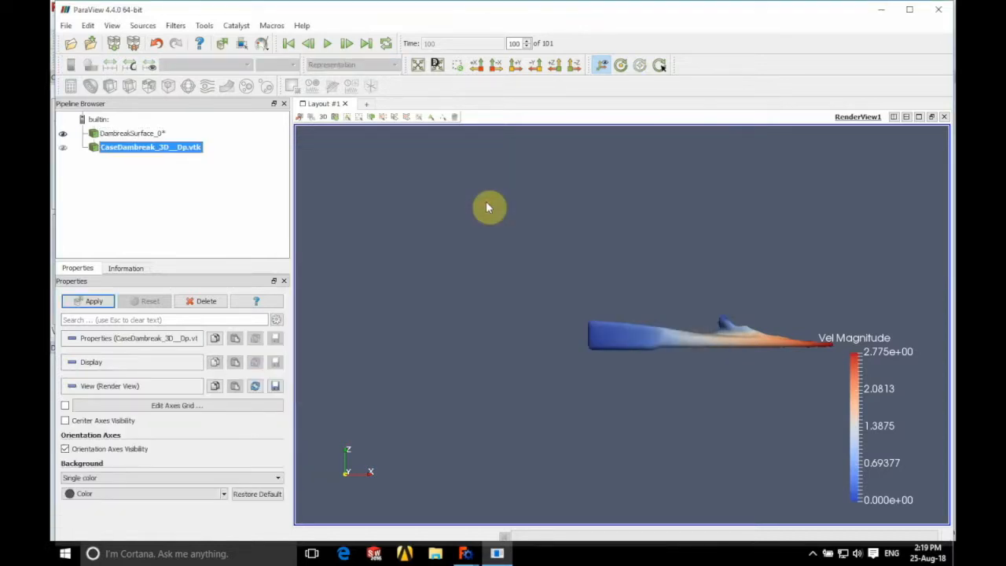
{"action": "left_click", "coordinate": [63, 149]}
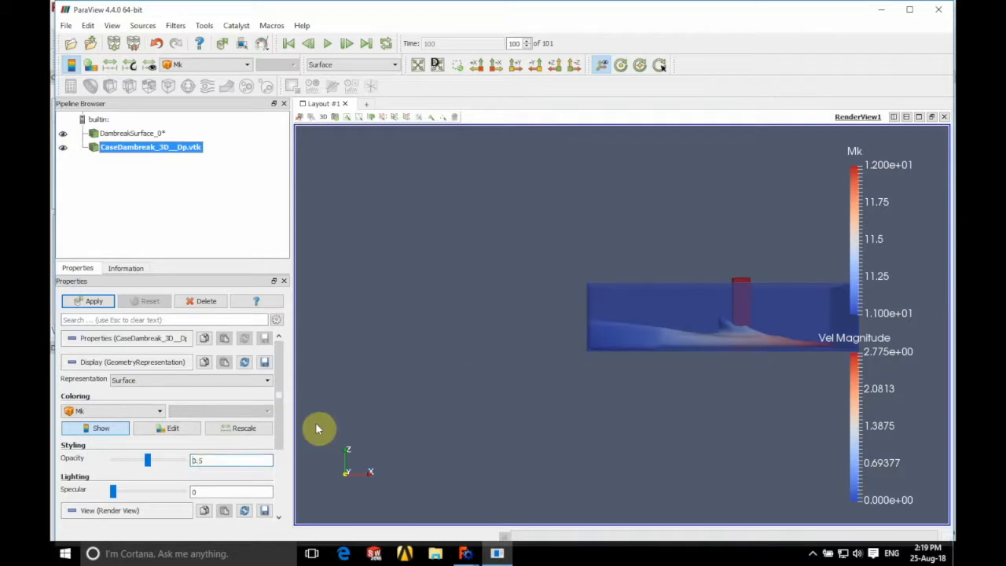
- Tilt the tank into a 3D view, rewind to the first frame and replay the flow to the end
{"action": "left_click_drag", "start_coordinate": [318, 428], "coordinate": [694, 299]}
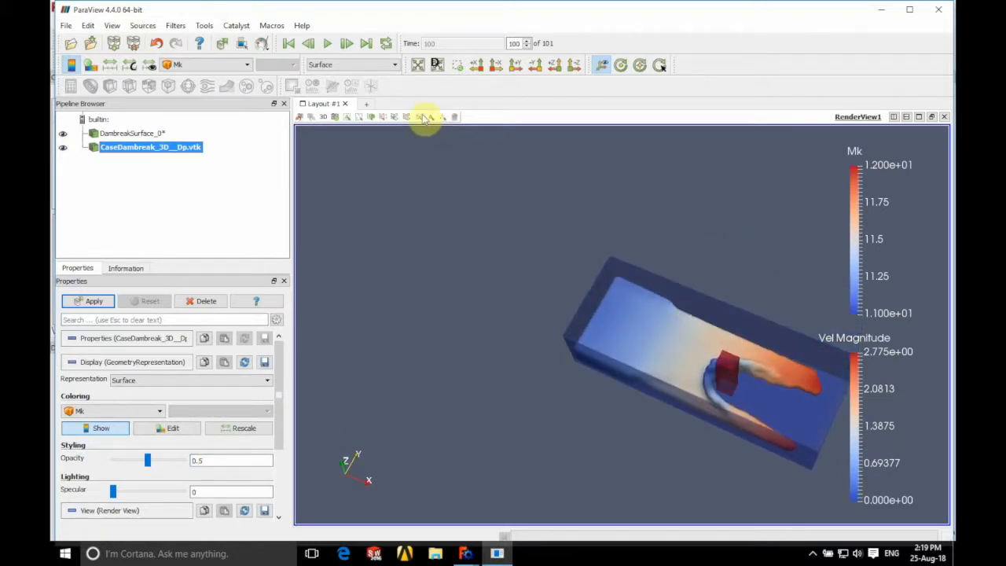
{"action": "left_click", "coordinate": [288, 43]}
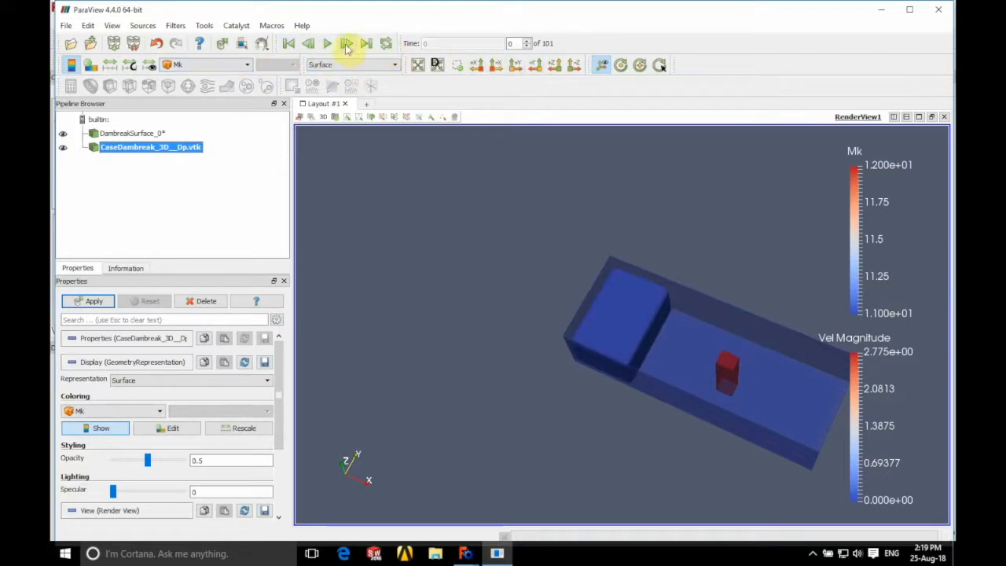
{"action": "left_click", "coordinate": [346, 44]}
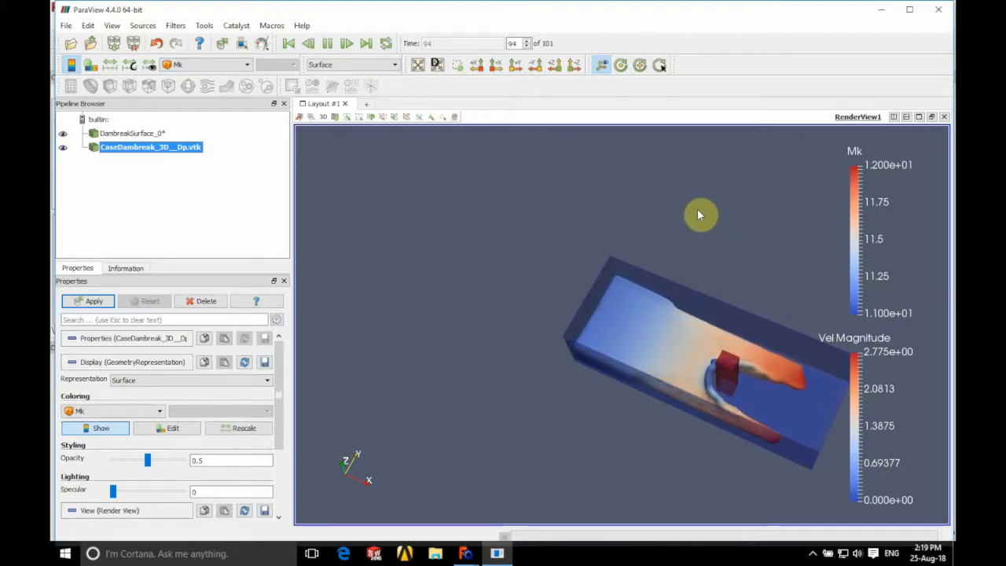
{"action": "left_click", "coordinate": [366, 44]}
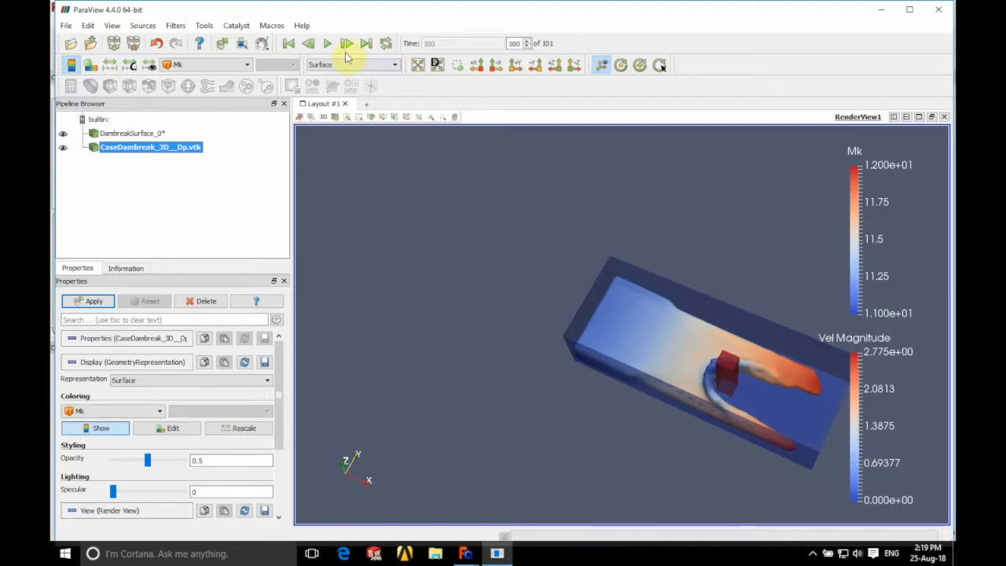